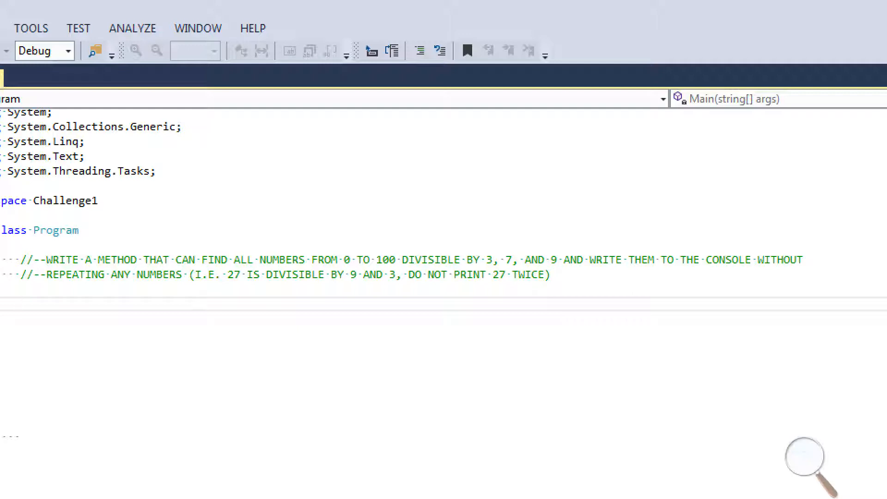
- Select code lines in Main, then expand the collapsed FindNumbersDivisibleBy method body
drag(480, 260, 555, 260)
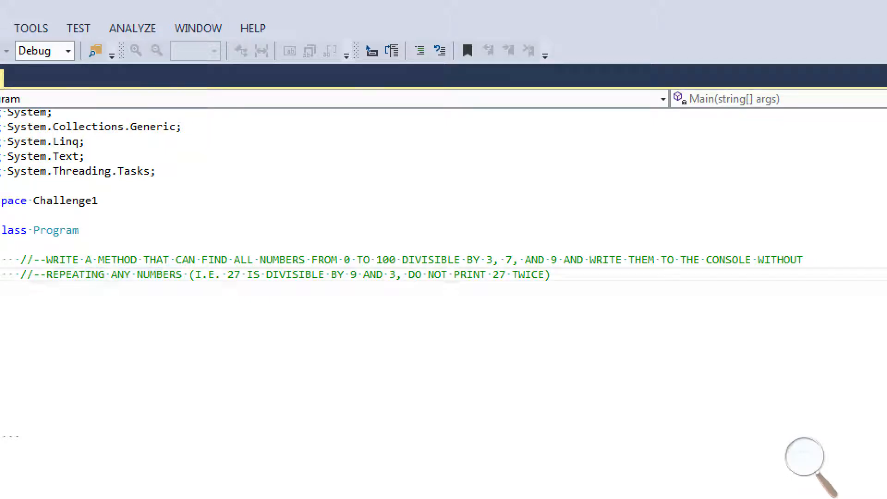
drag(405, 275, 541, 276)
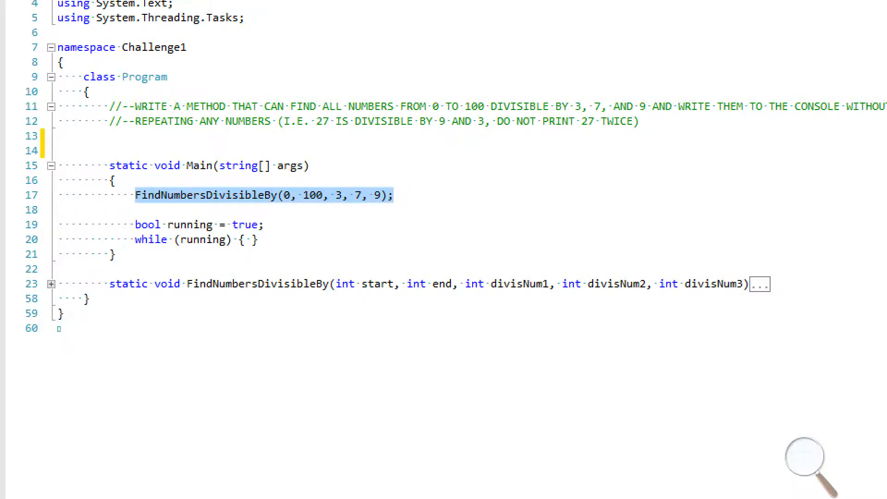
double_click(313, 195)
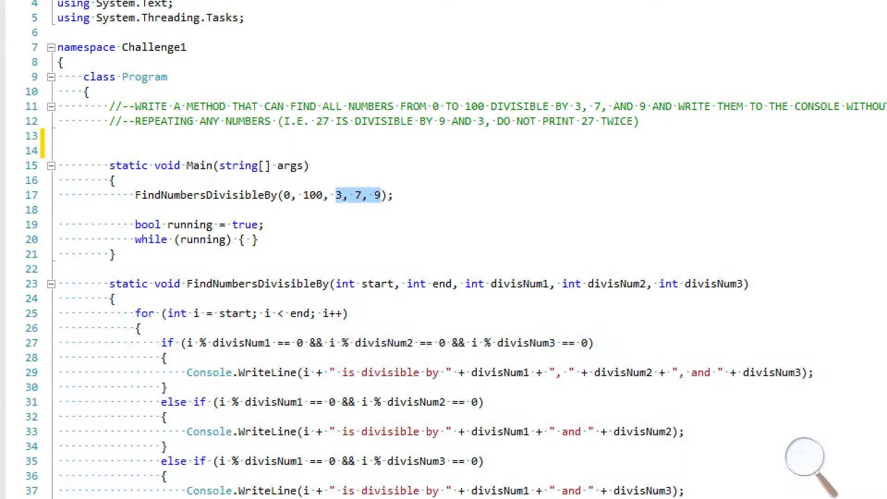
scroll(down, 3)
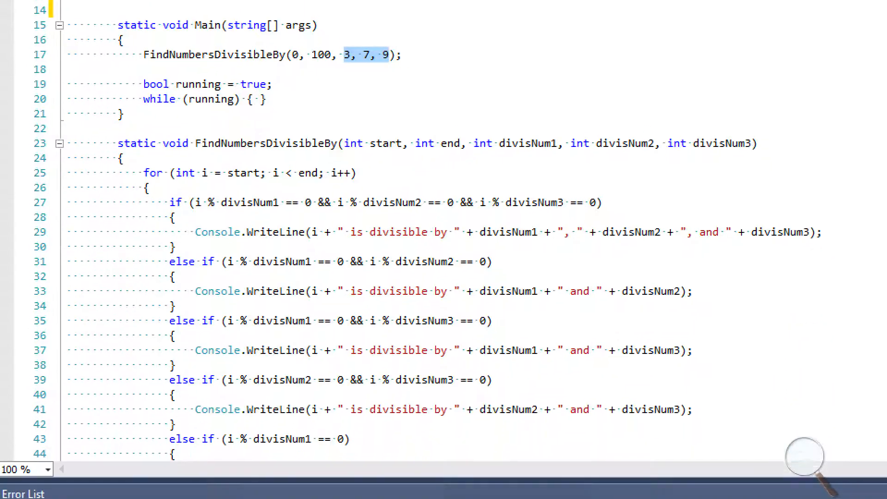
scroll(down, 3)
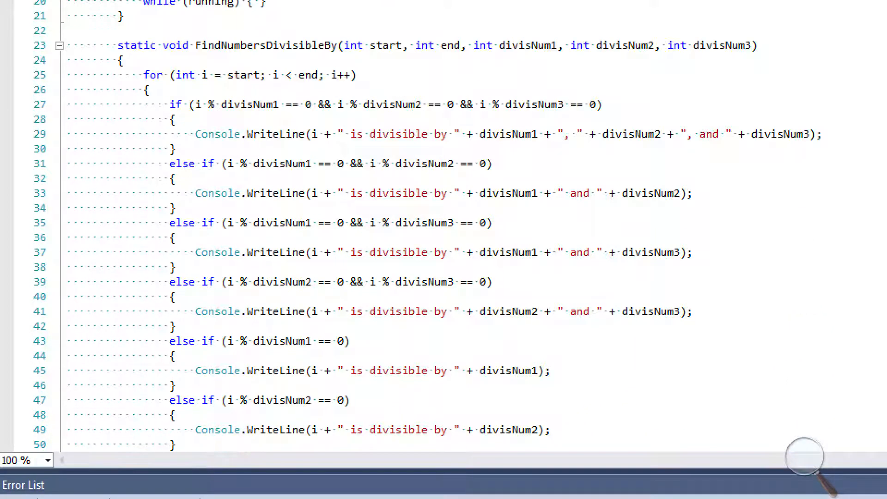
mouse_move(217, 192)
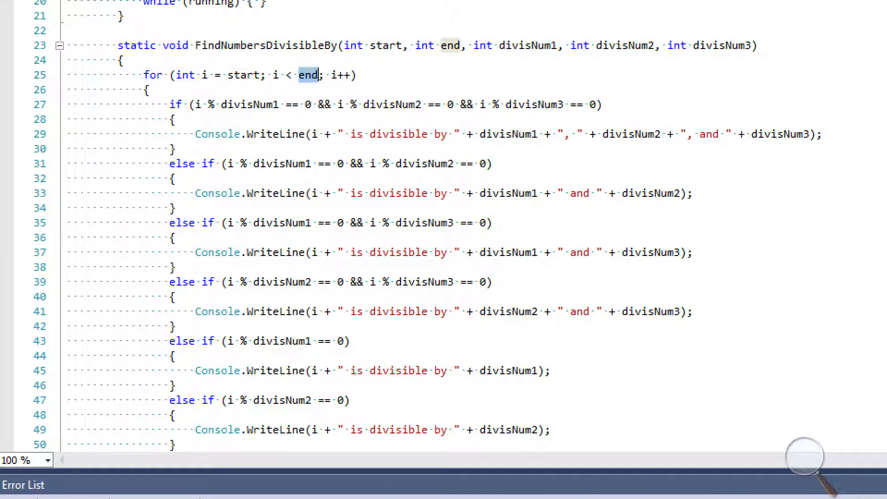
click(194, 105)
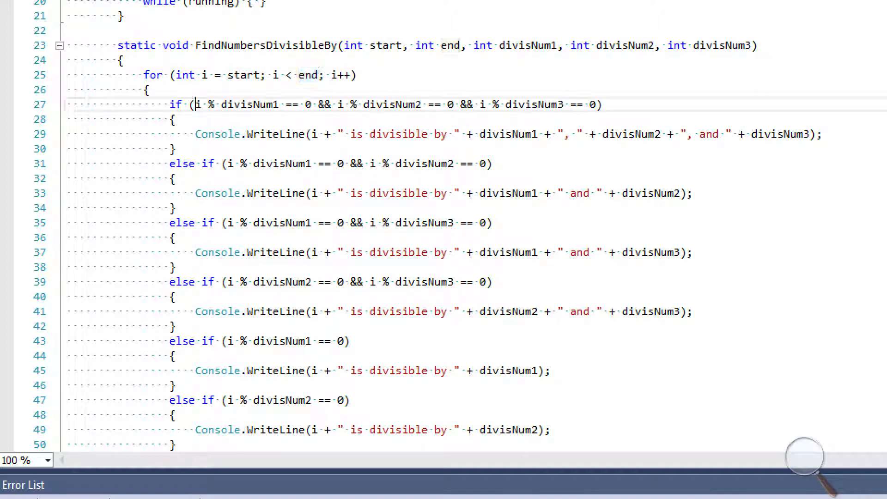
double_click(249, 104)
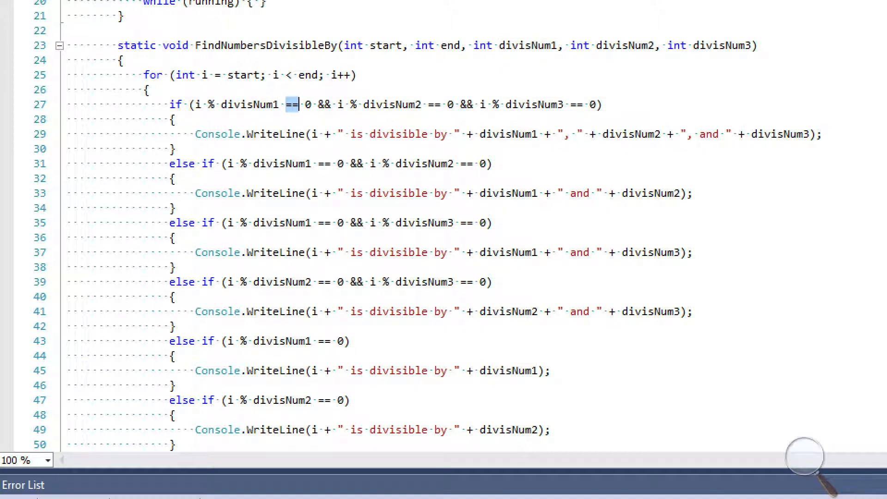
double_click(249, 105)
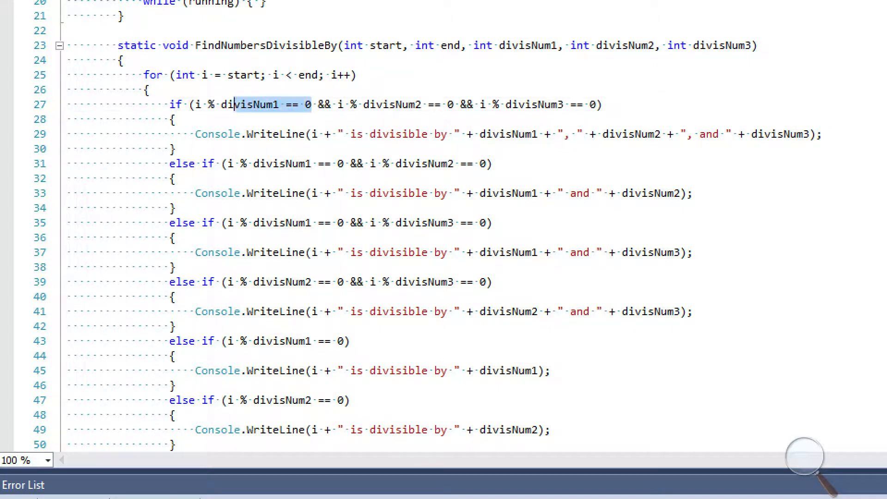
click(258, 104)
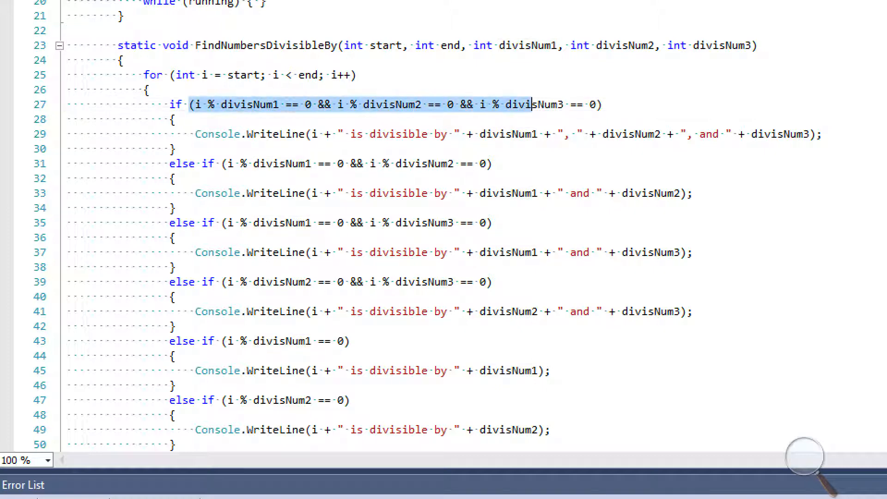
drag(529, 105, 602, 104)
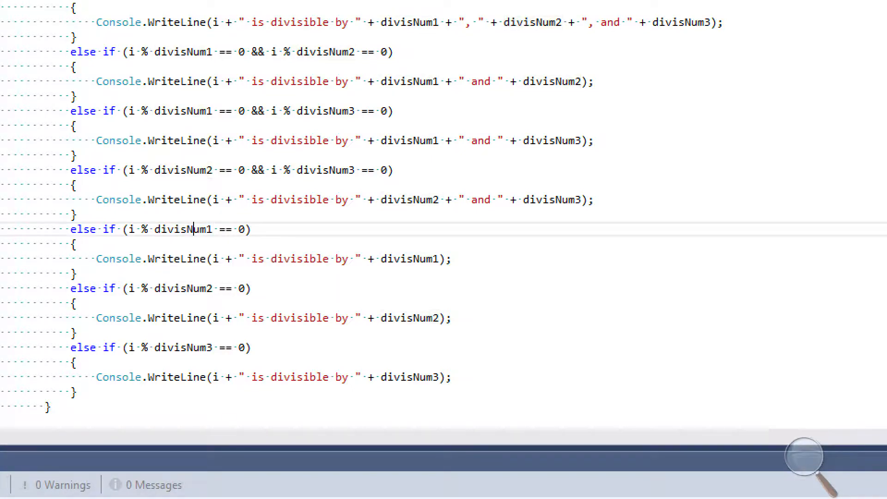
double_click(182, 289)
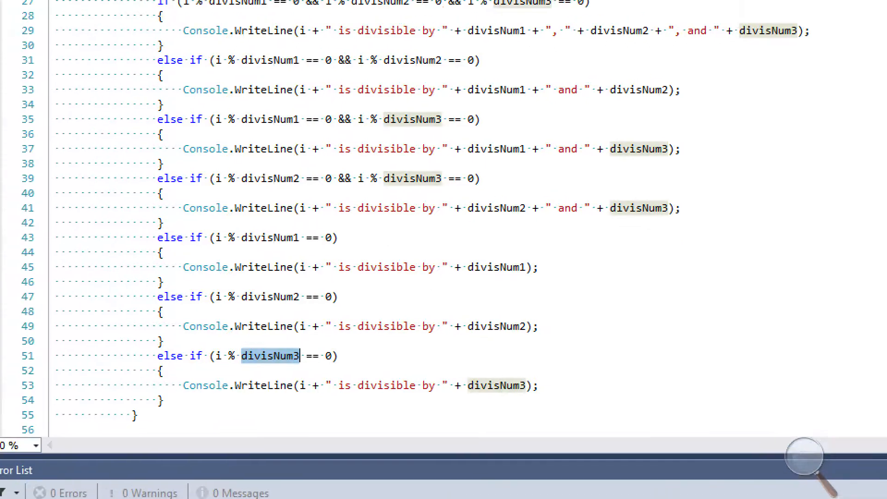
scroll(up, 3)
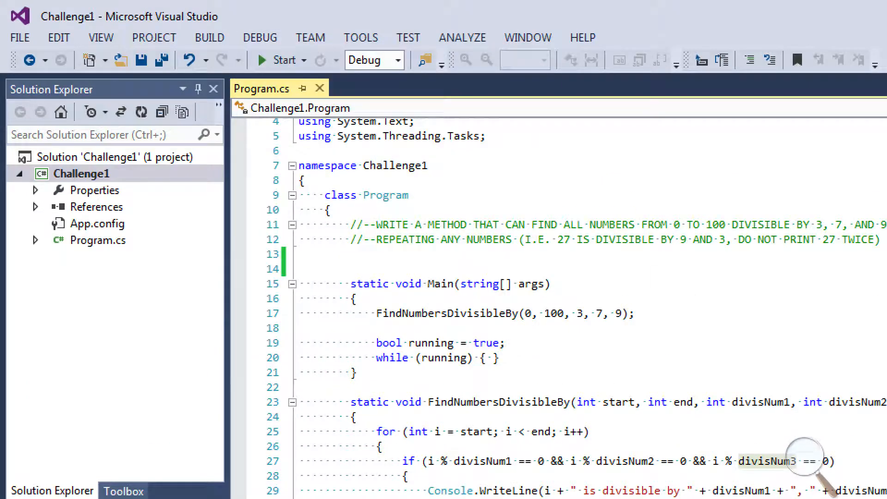
- Start Challenge1 and scroll through the console listing numbers 0–99 with divisors 3, 7, 9
click(276, 60)
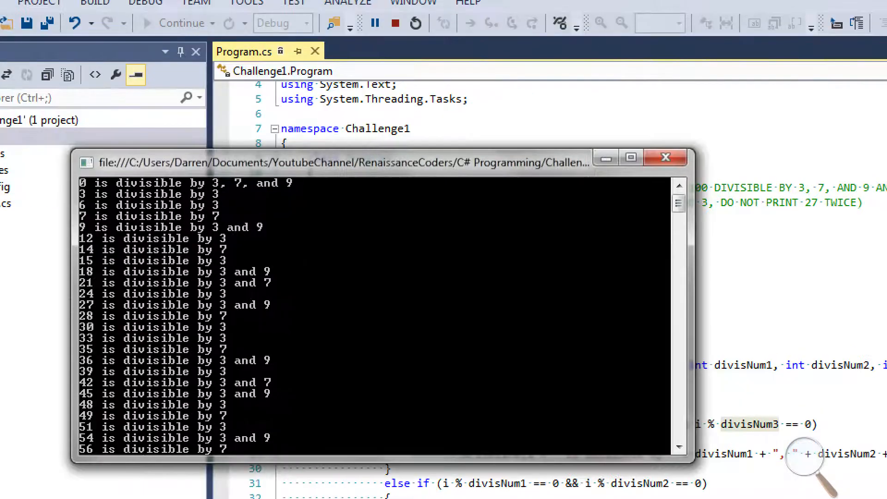
scroll(down, 3)
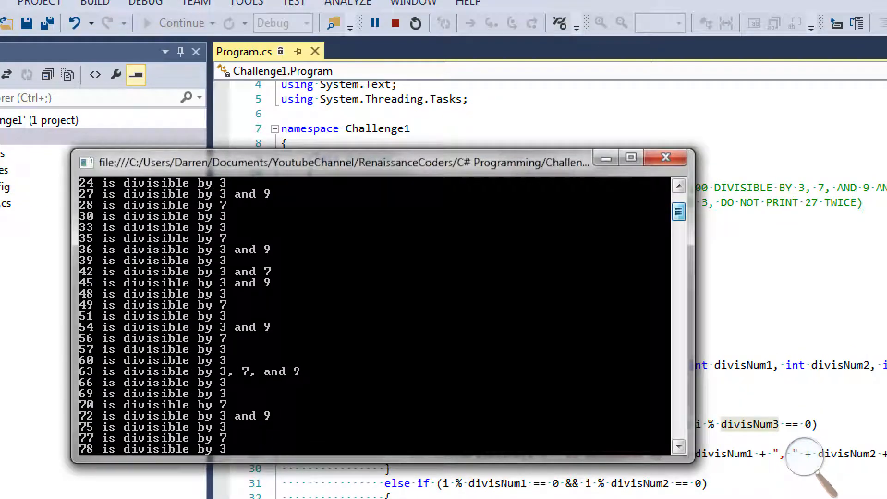
scroll(up, 3)
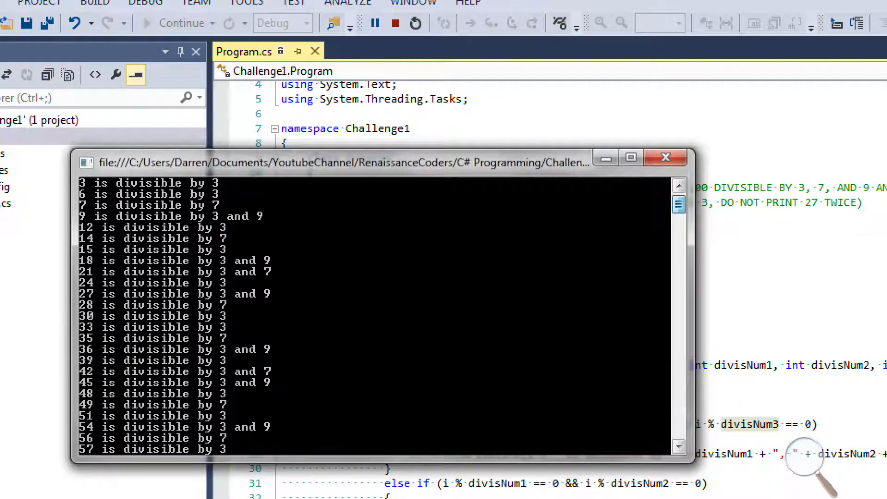
scroll(down, 3)
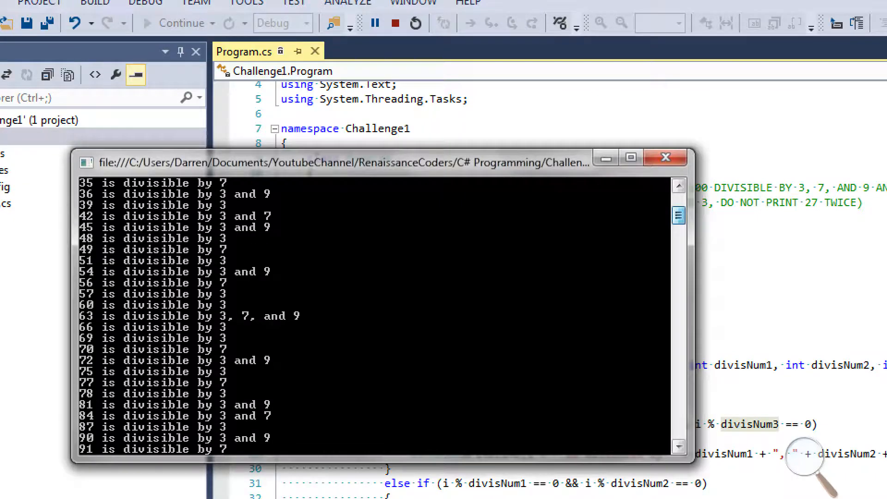
scroll(down, 3)
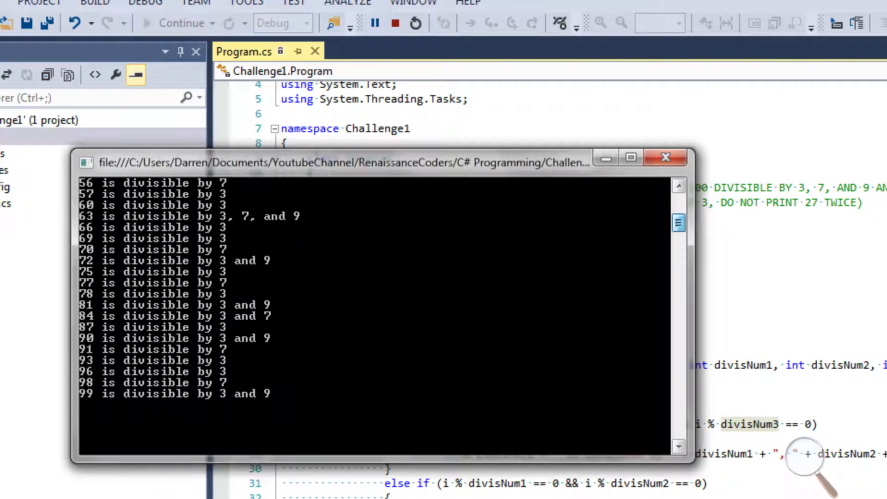